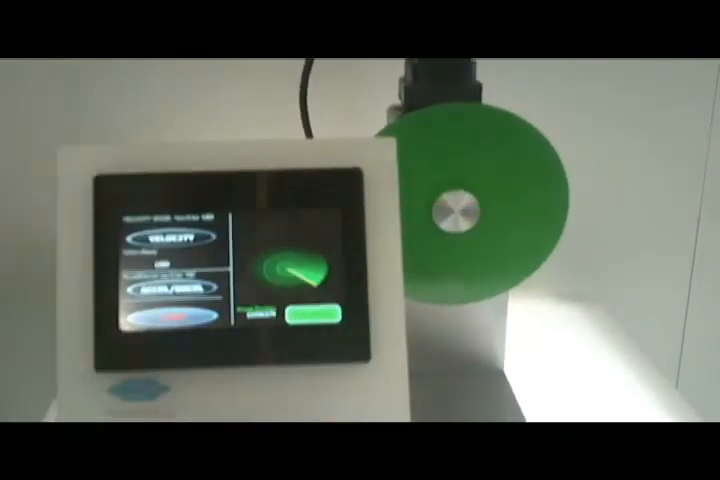
Exit the spinning green disc velocity demo to the Animatics GmbH main menu
left_click(315, 320)
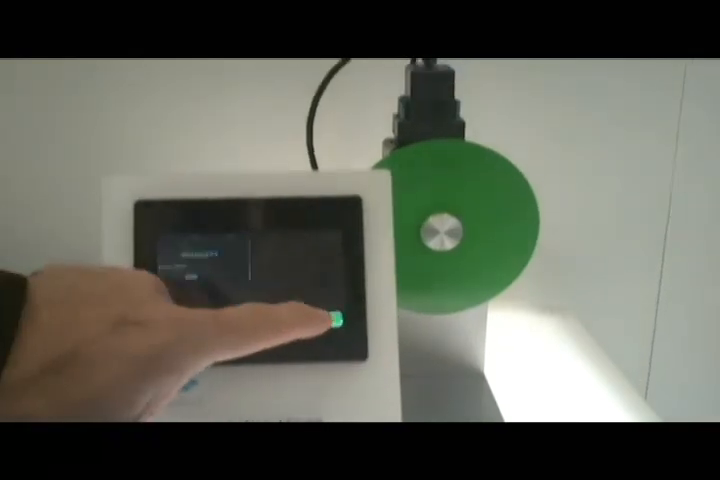
left_click(335, 320)
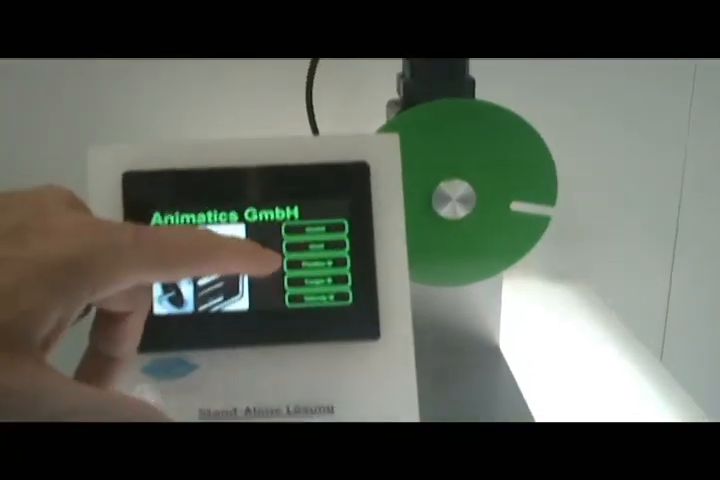